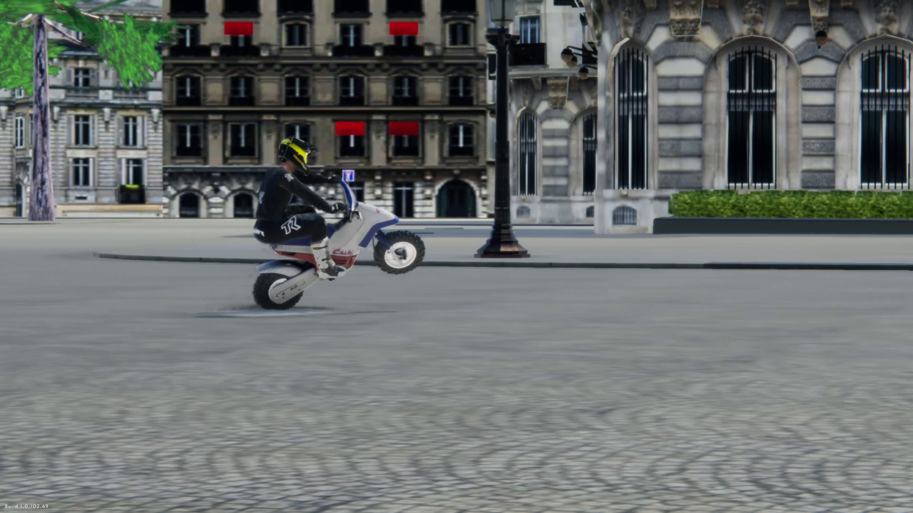
- Switch from the TrackDayR riding scene to Discord's GioPanda's WIPs thread
left_click(288, 504)
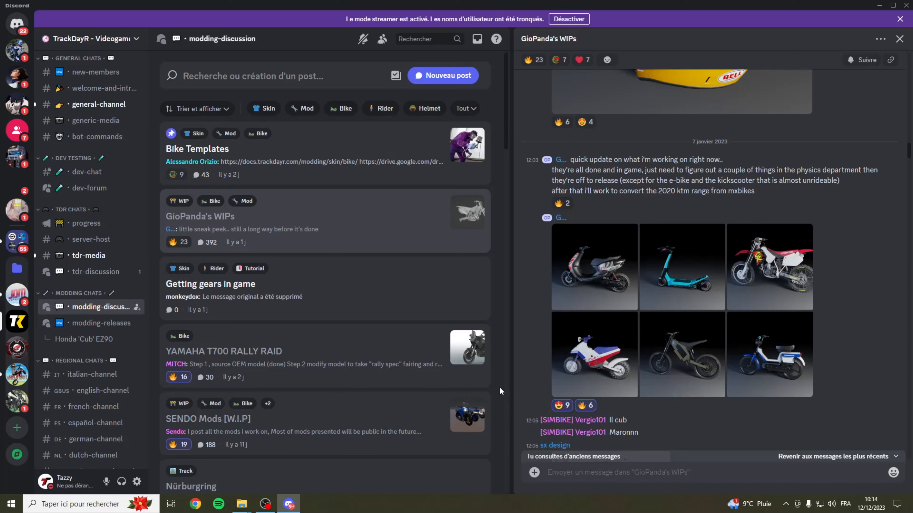
mouse_move(667, 258)
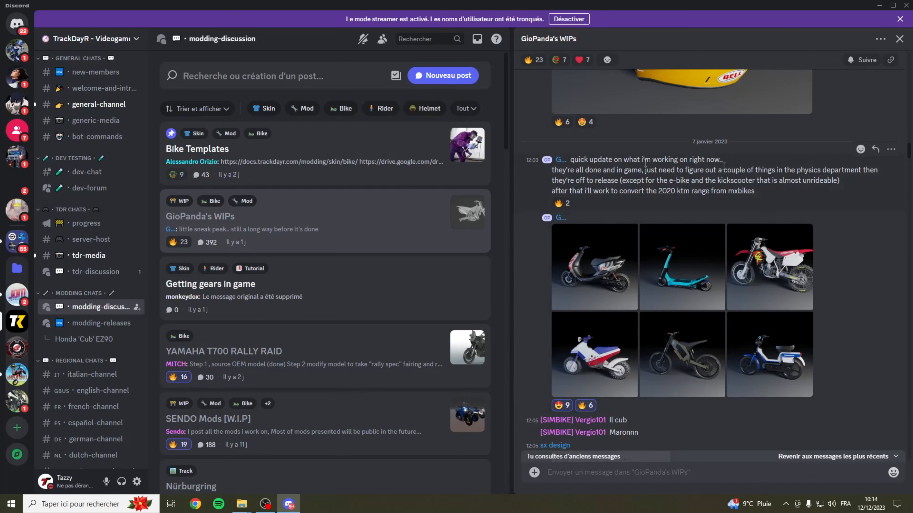
mouse_move(717, 245)
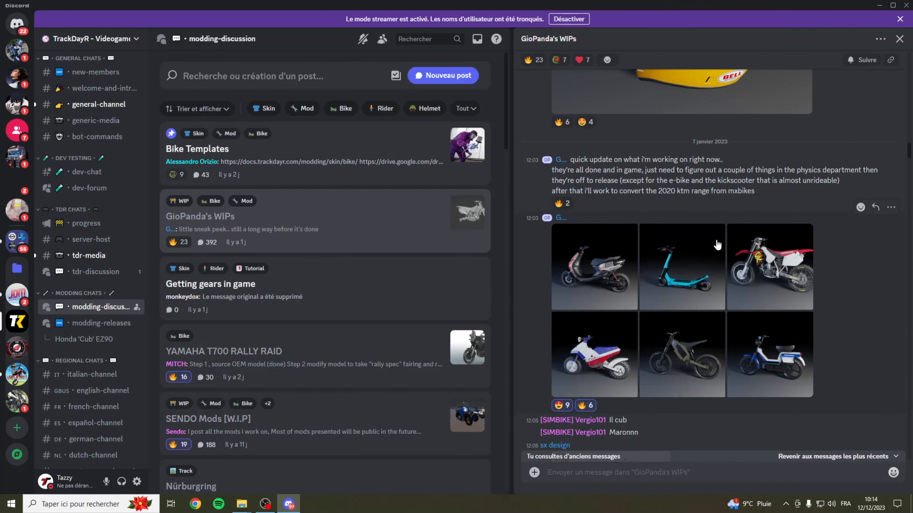
mouse_move(607, 230)
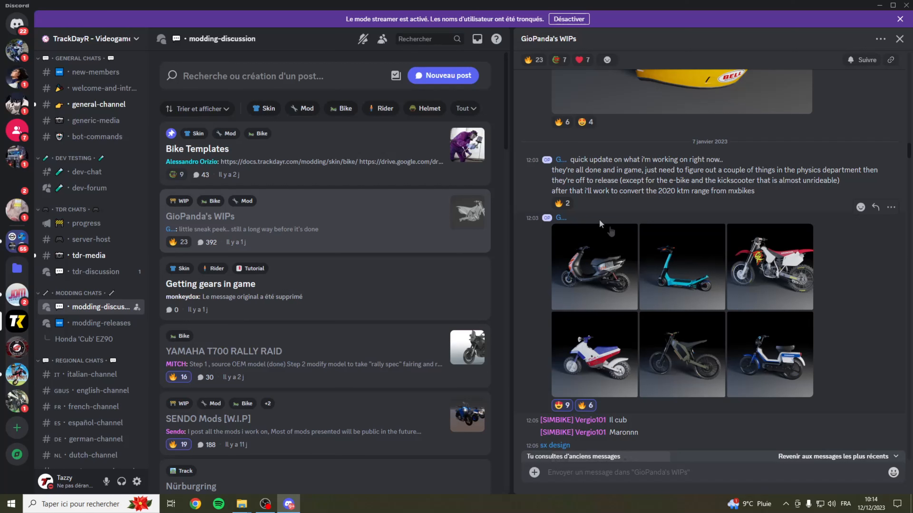
mouse_move(713, 303)
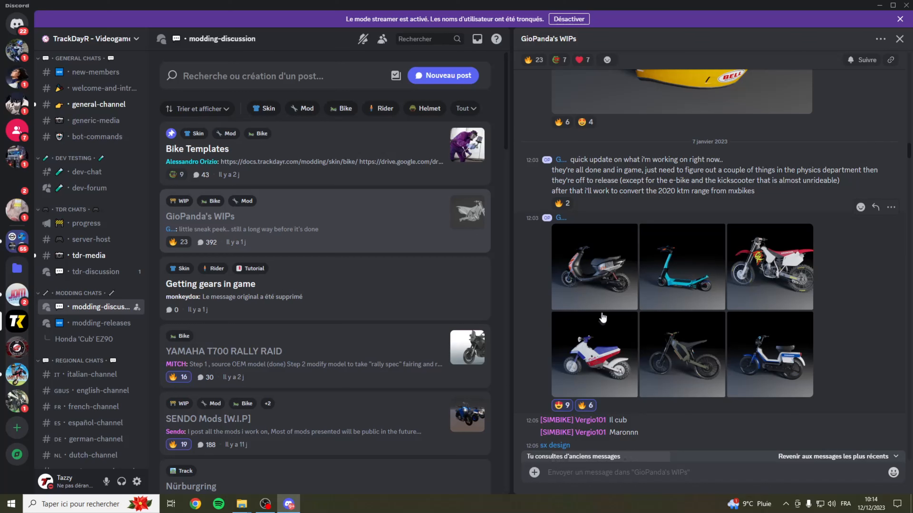
mouse_move(597, 263)
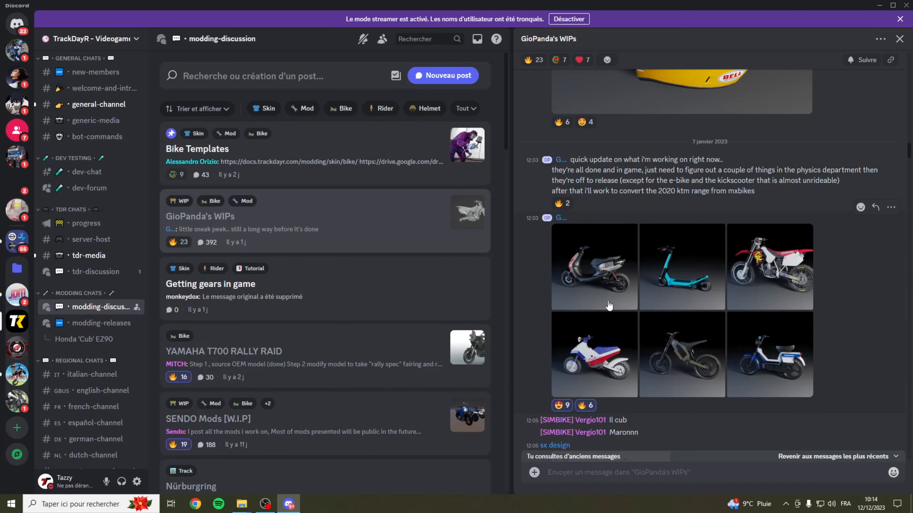
mouse_move(592, 286)
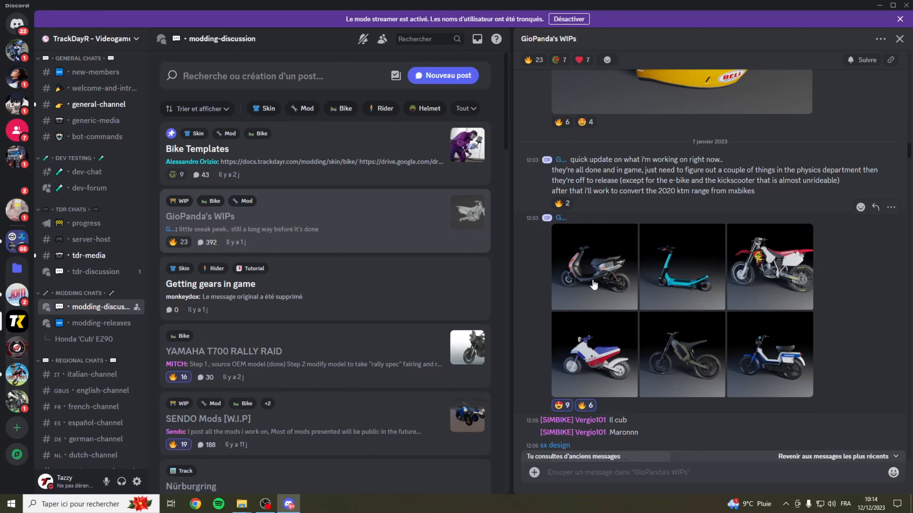
- View the black-and-orange scooter and teal kick-scooter renders at full size
left_click(593, 266)
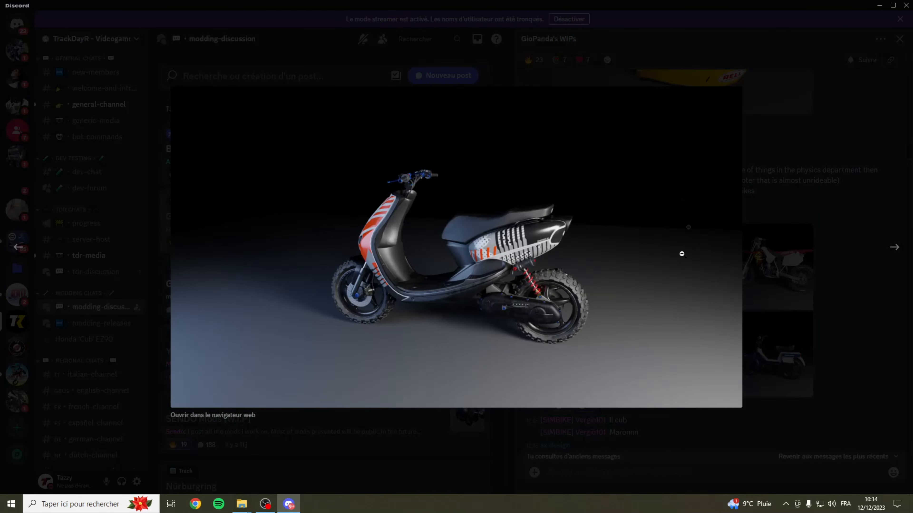
mouse_move(376, 252)
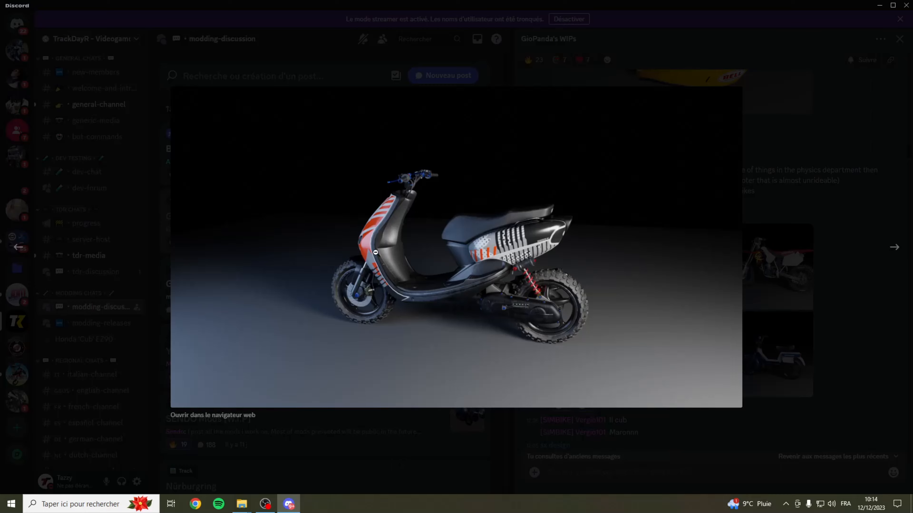
mouse_move(455, 233)
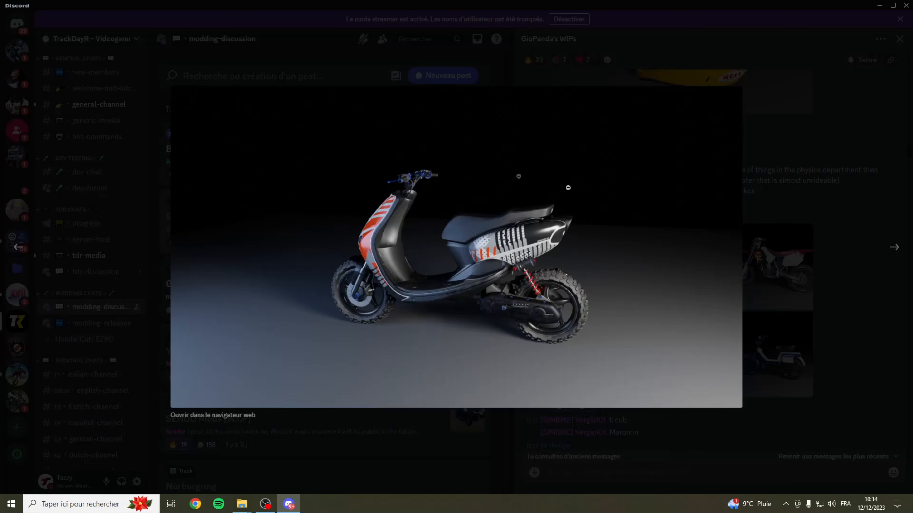
mouse_move(668, 210)
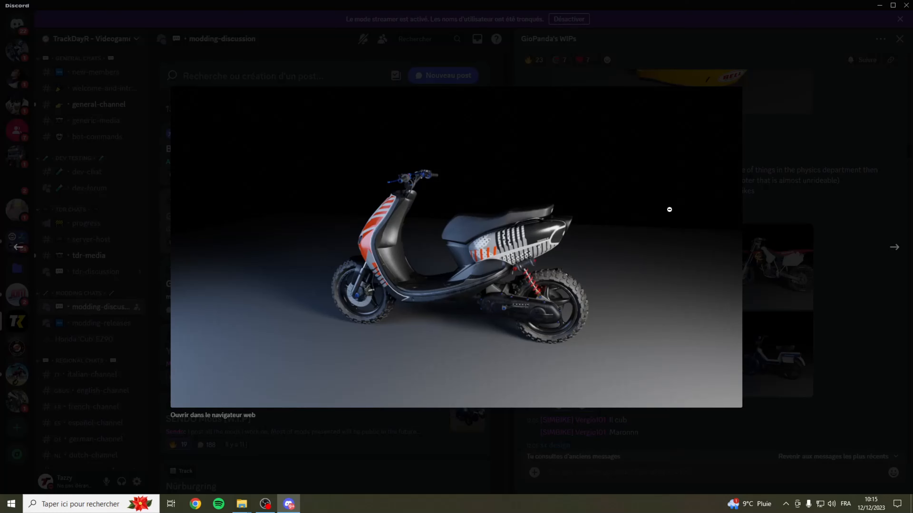
mouse_move(343, 249)
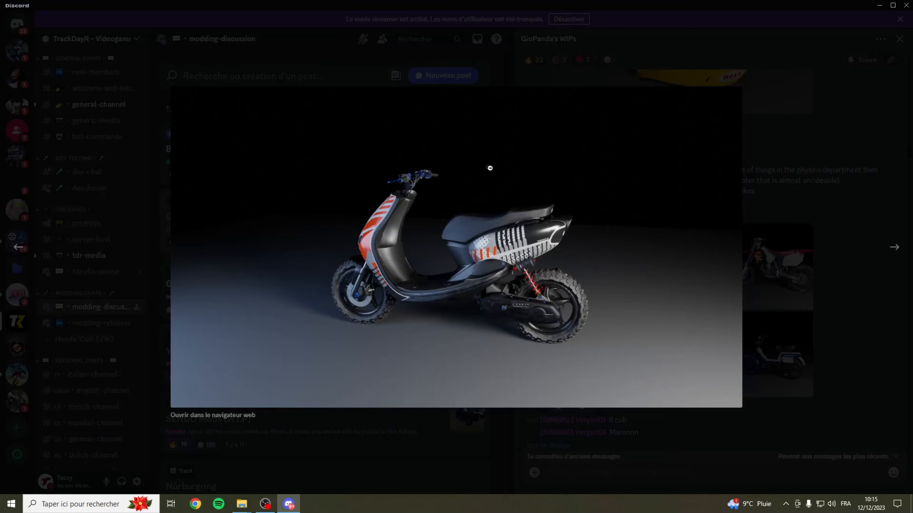
mouse_move(408, 145)
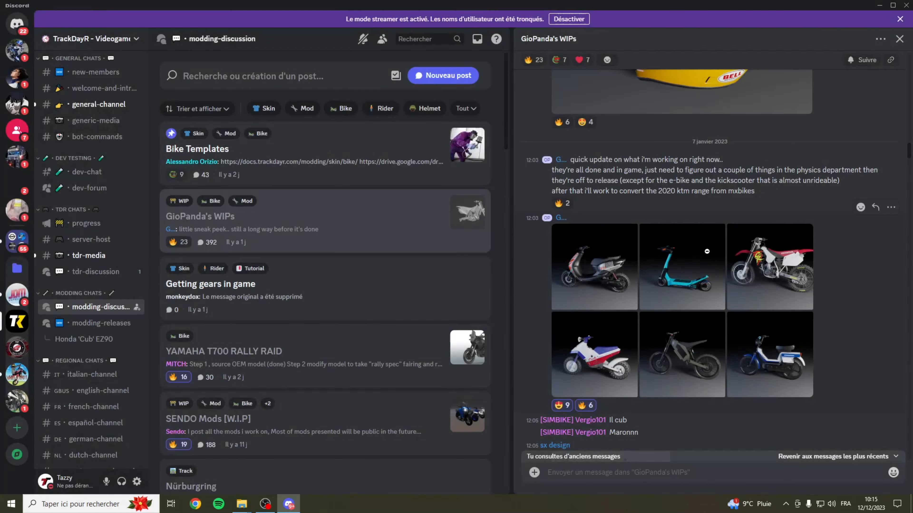
left_click(681, 267)
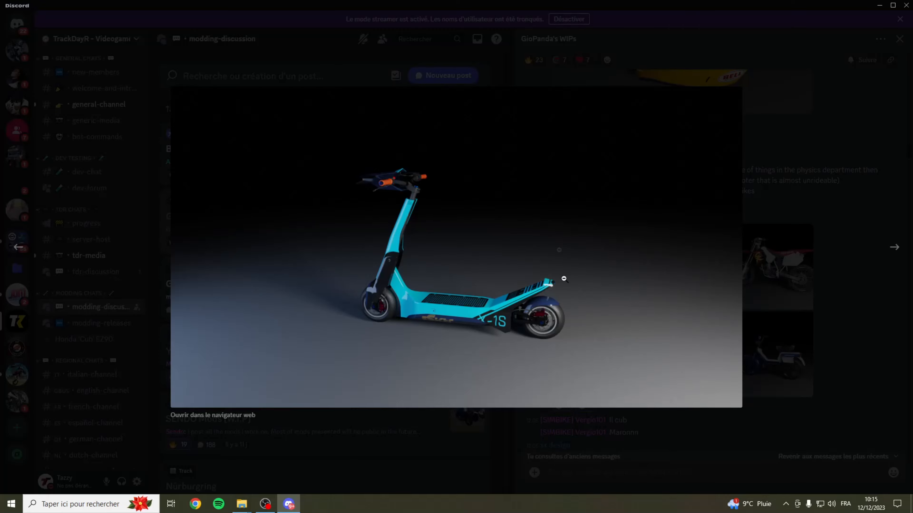
left_click(894, 247)
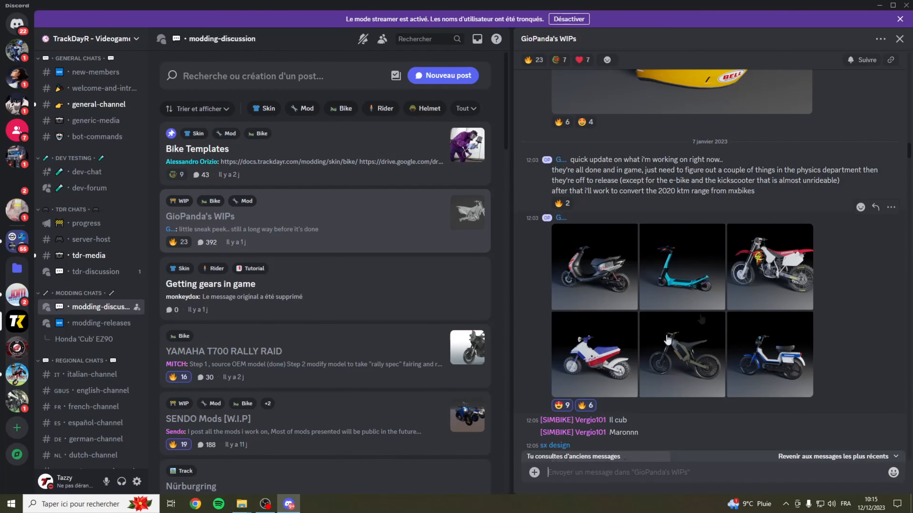
- View the olive electric bike and blue-and-white moped renders at full size
left_click(593, 354)
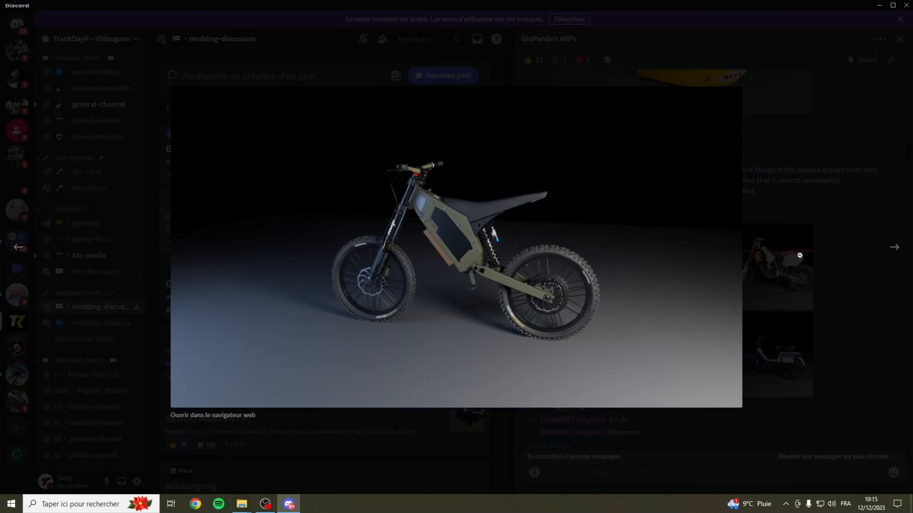
left_click(894, 247)
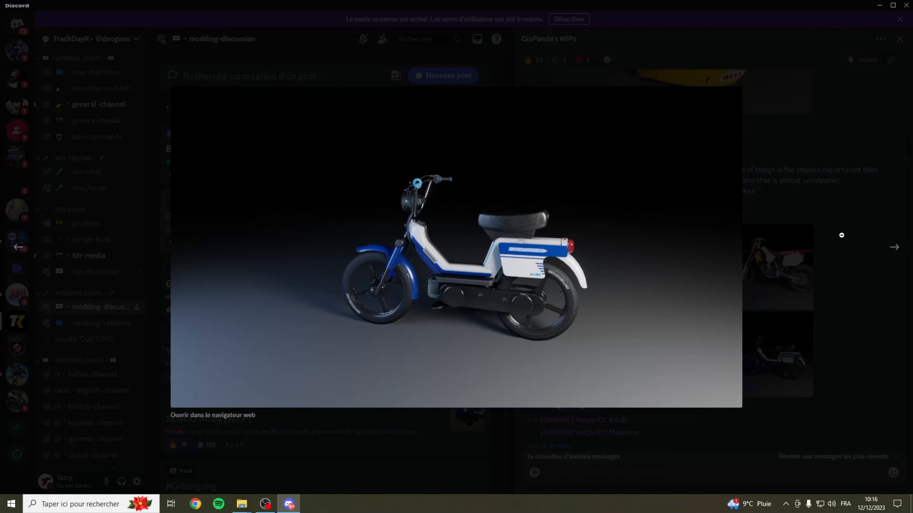
left_click(840, 235)
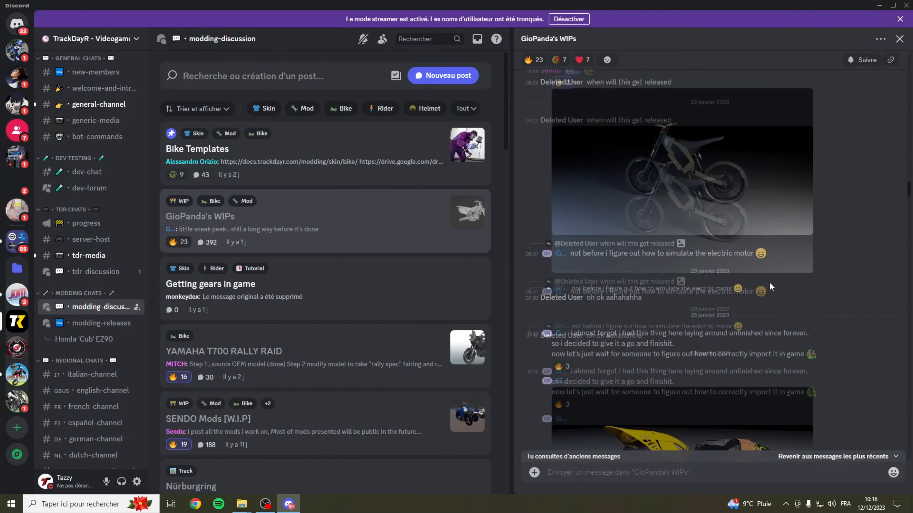
- Find the Rothmans Paris-Dakar rally bike render further down the thread and enlarge it
scroll("down", 3)
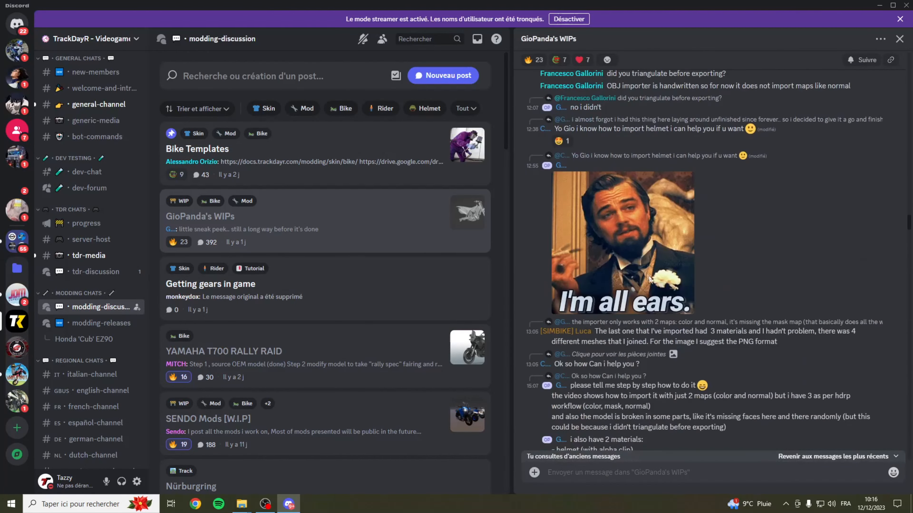
scroll("down", 3)
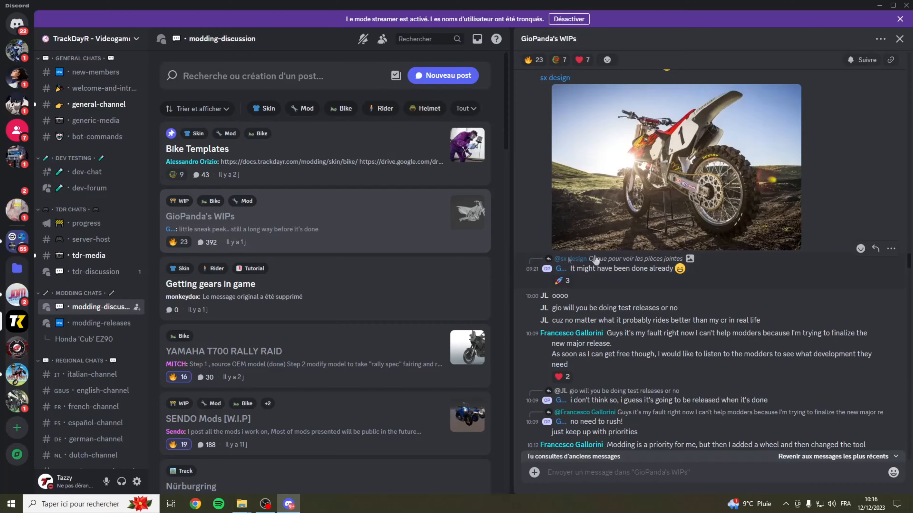
scroll("down", 3)
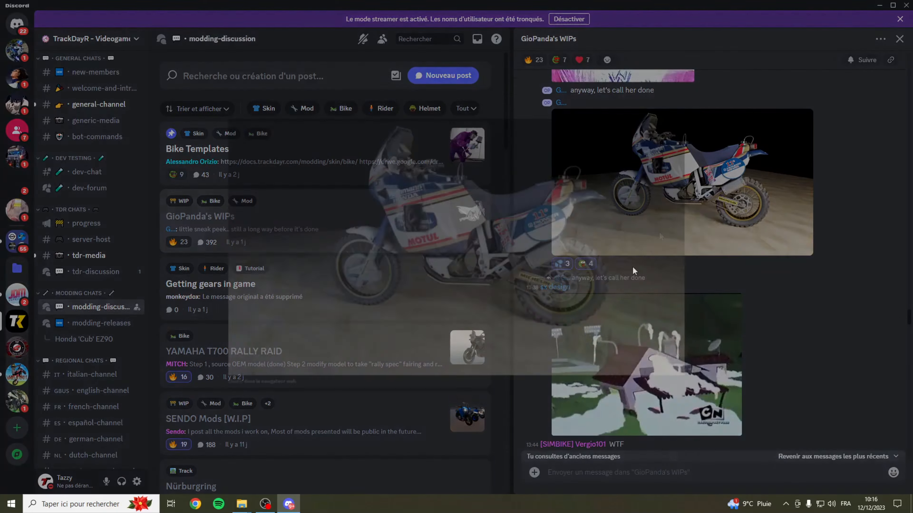
left_click(681, 182)
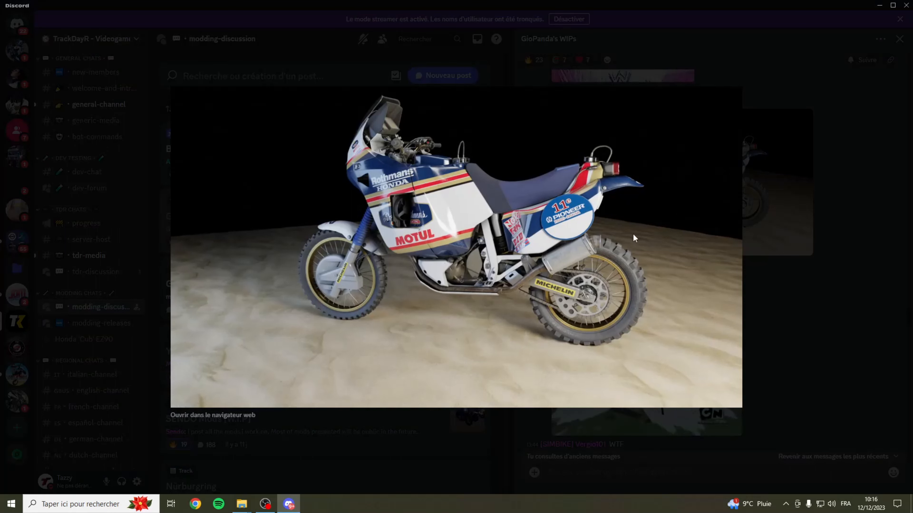
mouse_move(374, 207)
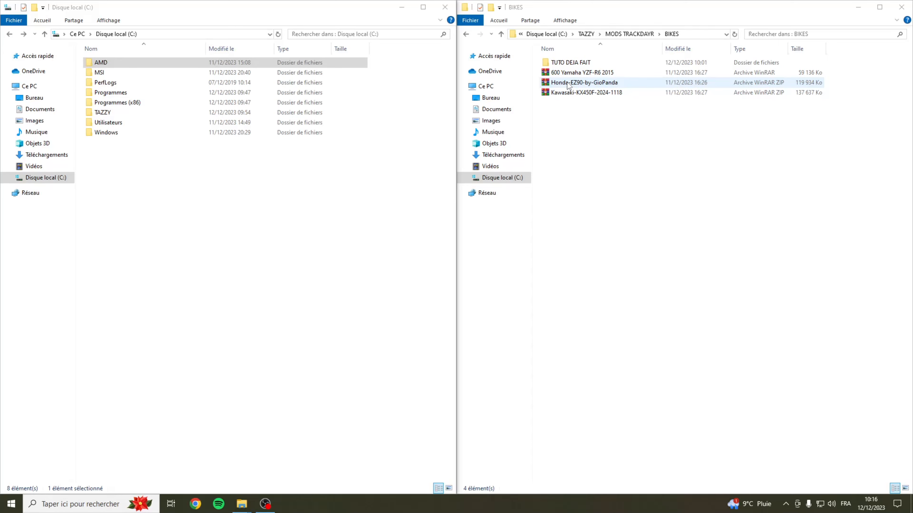
- Inspect the Honda_EZ90 folder inside Honda-EZ90-by-GioPanda.zip and return to the archive root
double_click(583, 83)
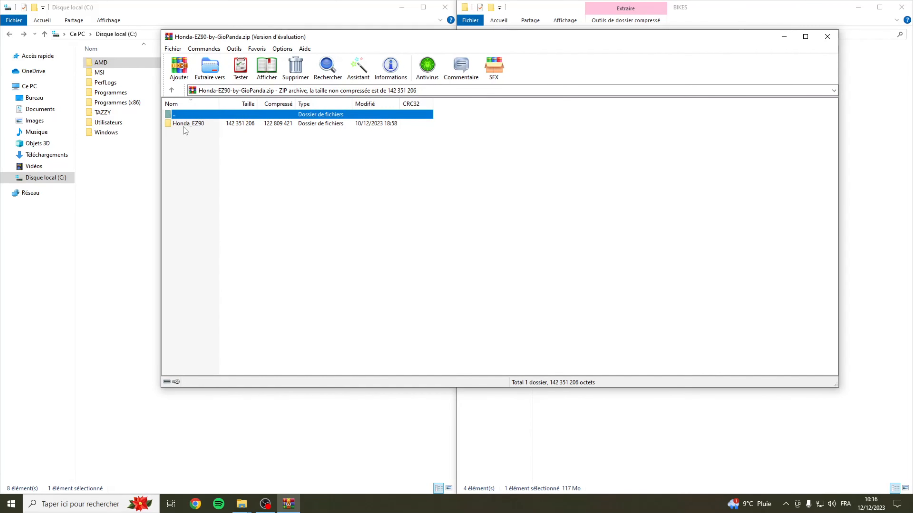
double_click(188, 124)
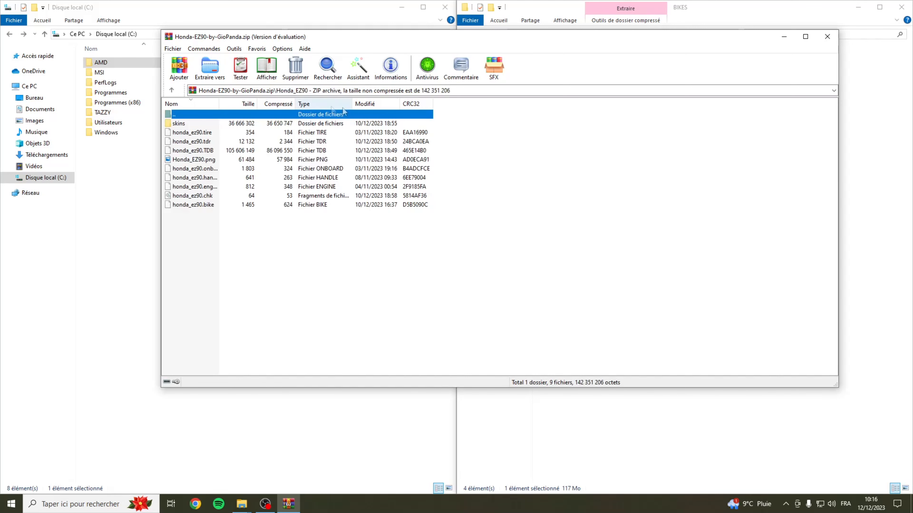
mouse_move(332, 202)
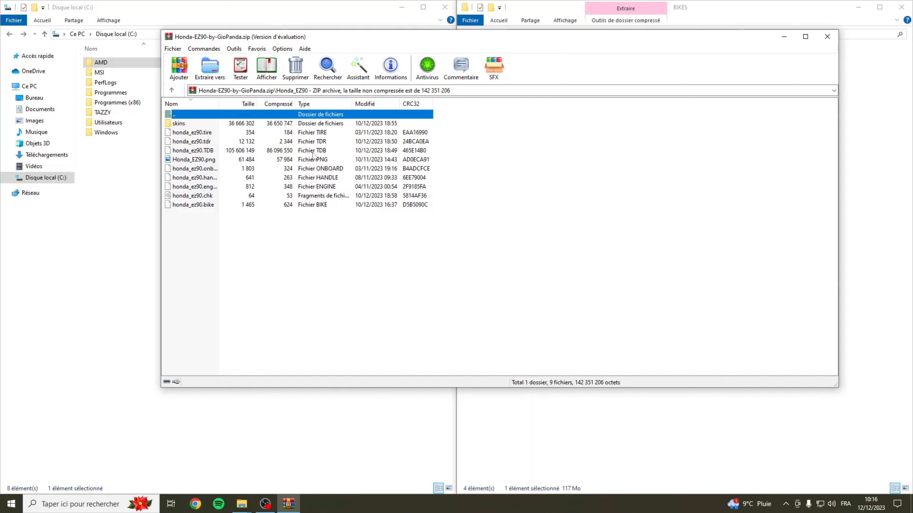
left_click(172, 91)
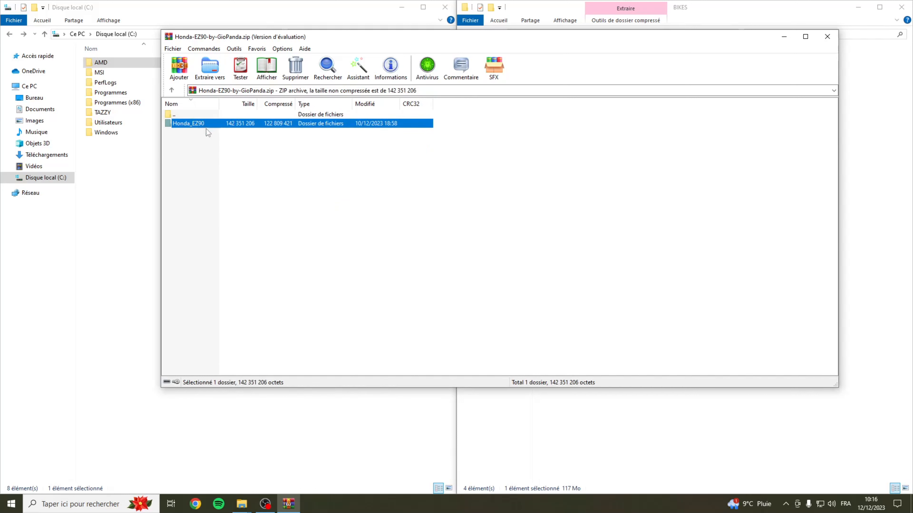
mouse_move(199, 124)
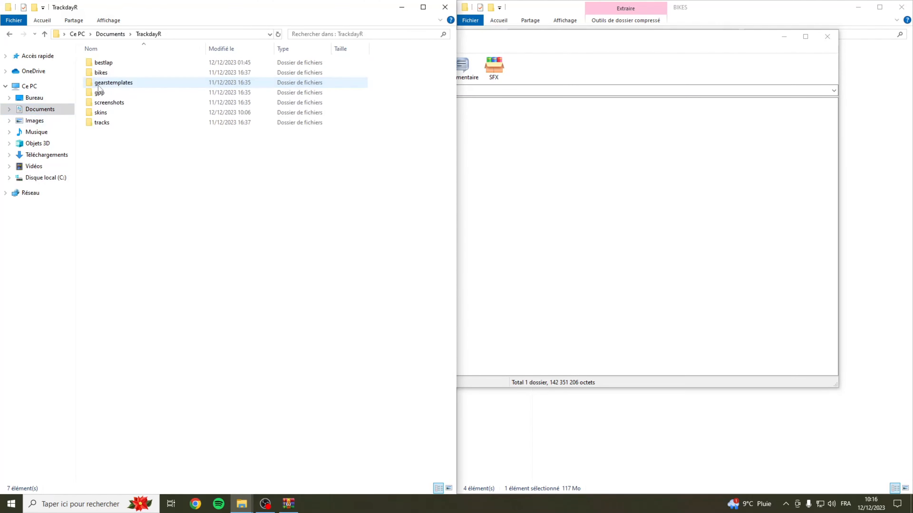
- Extract Honda_EZ90 into Documents\TrackdayR\bikes, replacing existing files, and close the windows
double_click(100, 72)
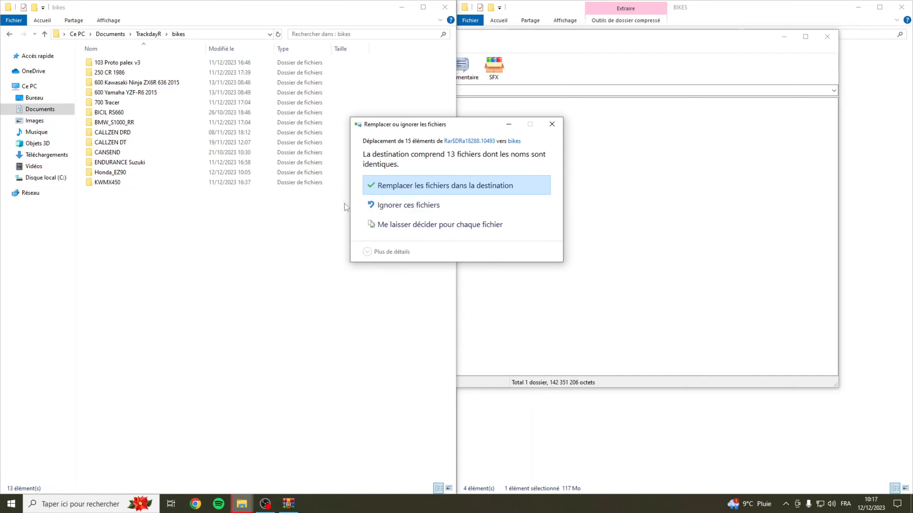
left_click(445, 185)
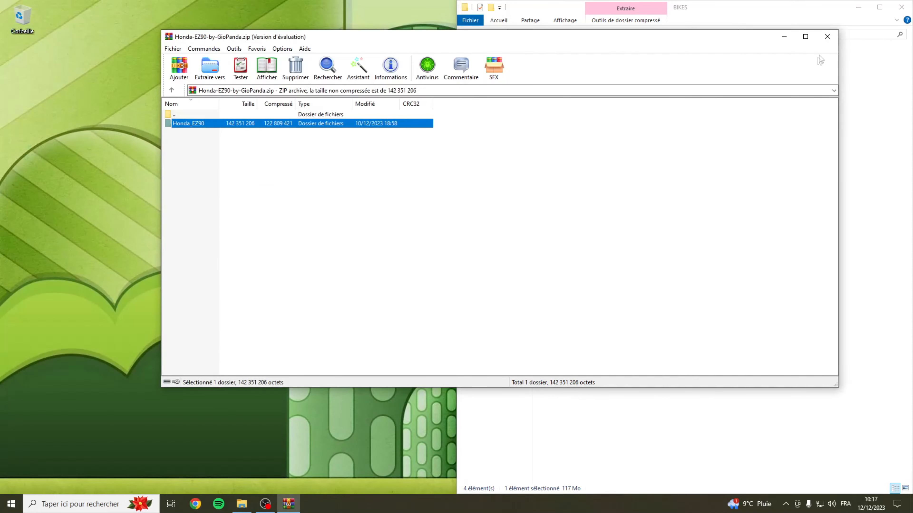
left_click(826, 36)
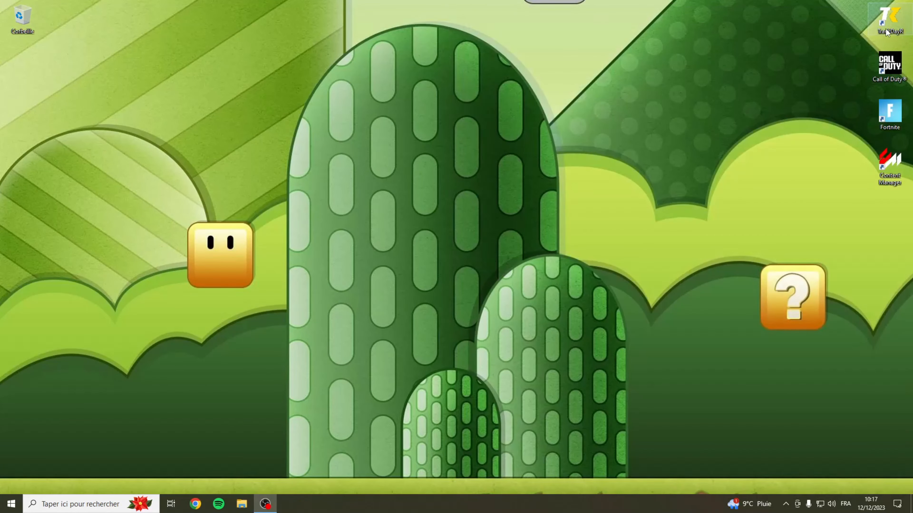
- Launch TrackDayR, accept the terms, and scroll the bike list to Honda EZ90 'Cub'
double_click(889, 20)
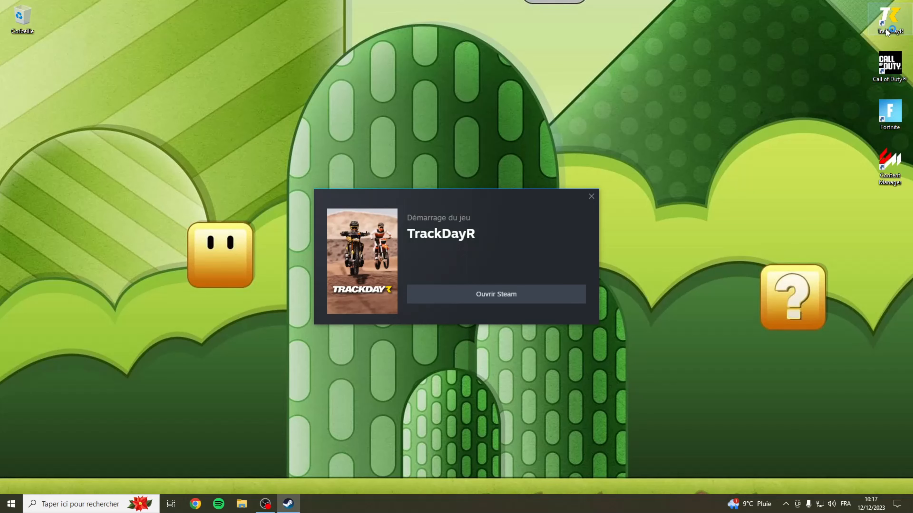
left_click(495, 294)
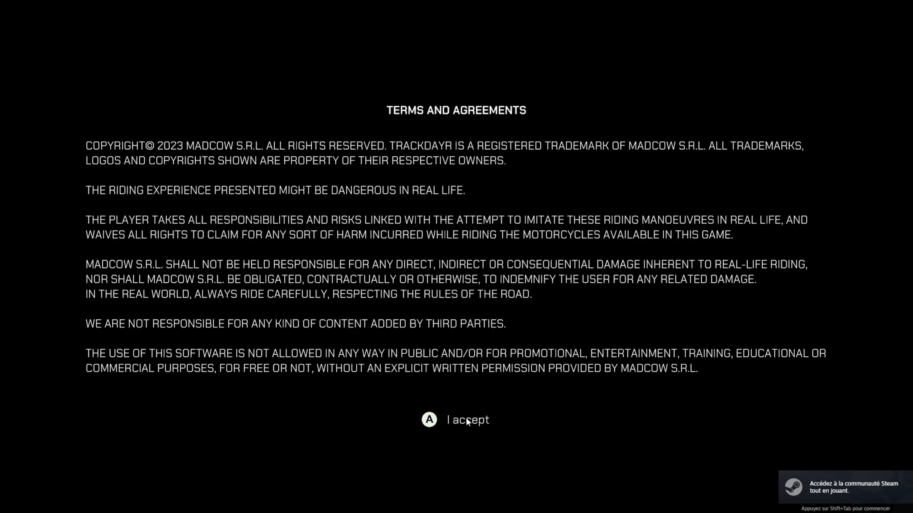
left_click(457, 419)
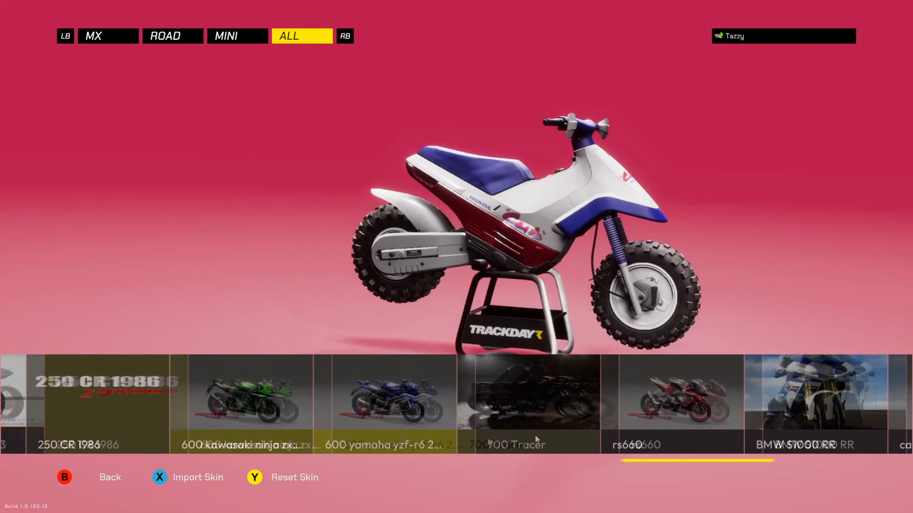
scroll("right", 3)
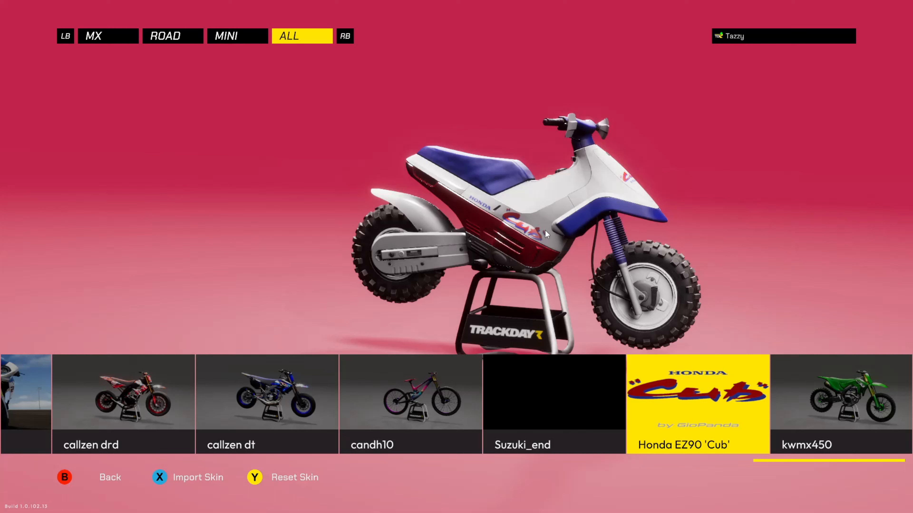
mouse_move(613, 194)
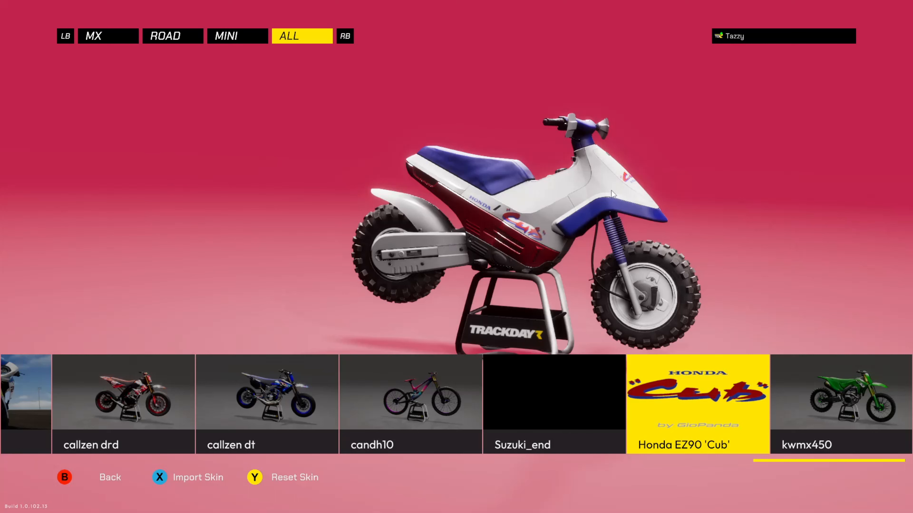
mouse_move(485, 135)
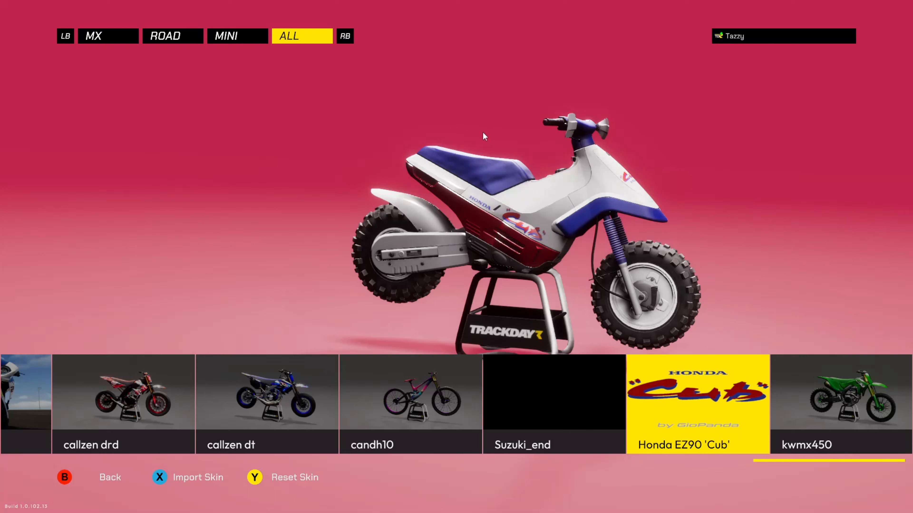